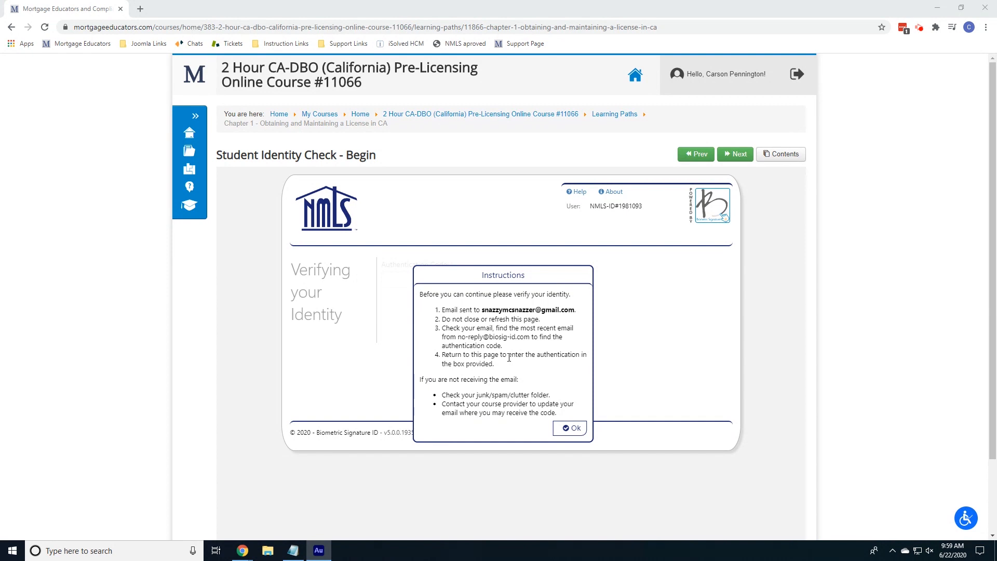
mouse_move(568, 400)
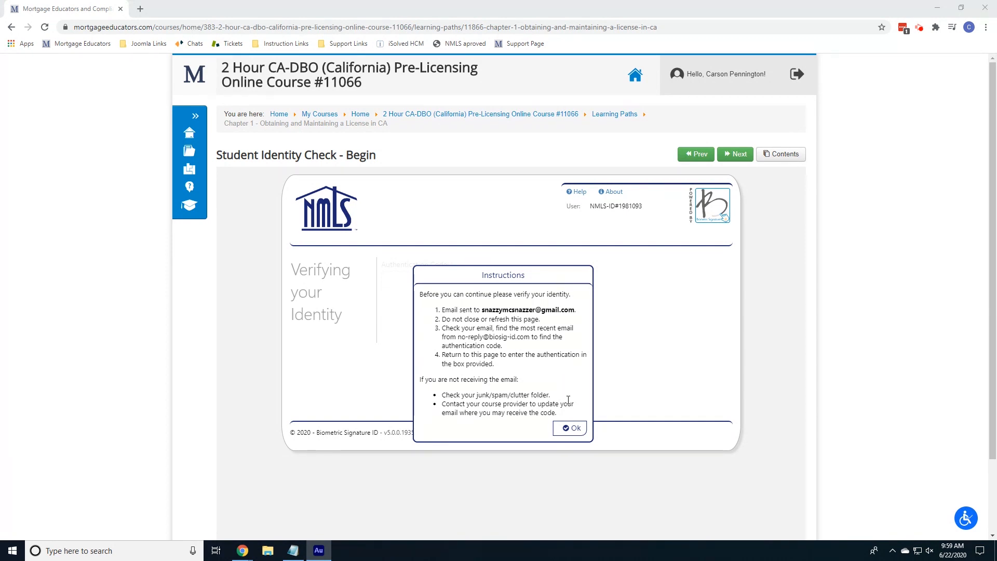
left_click(569, 427)
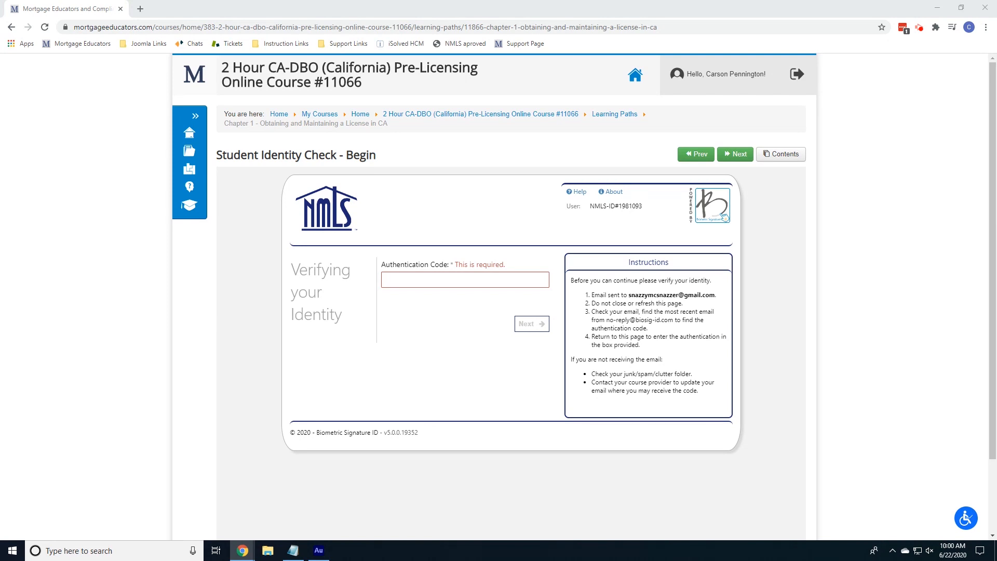
mouse_move(831, 314)
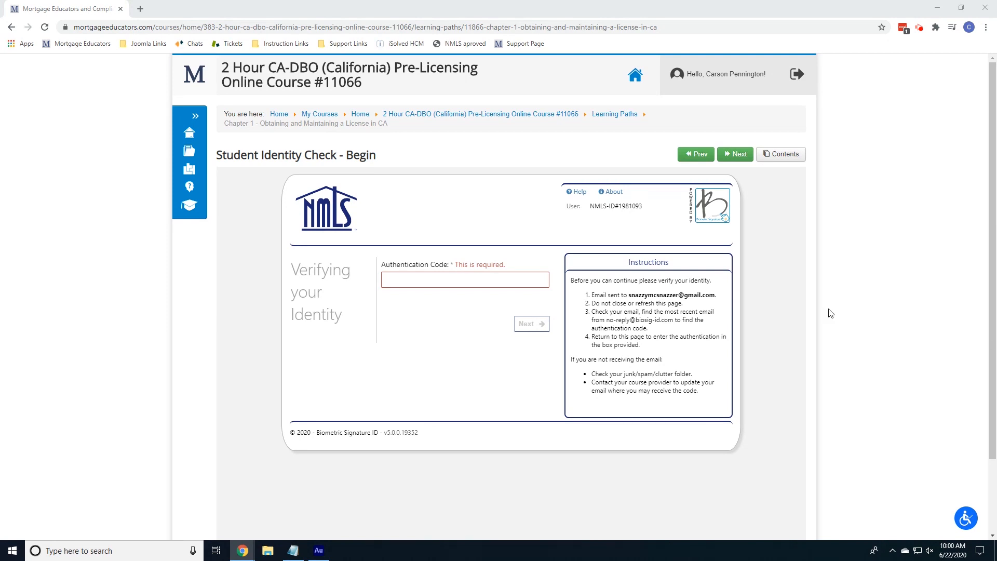
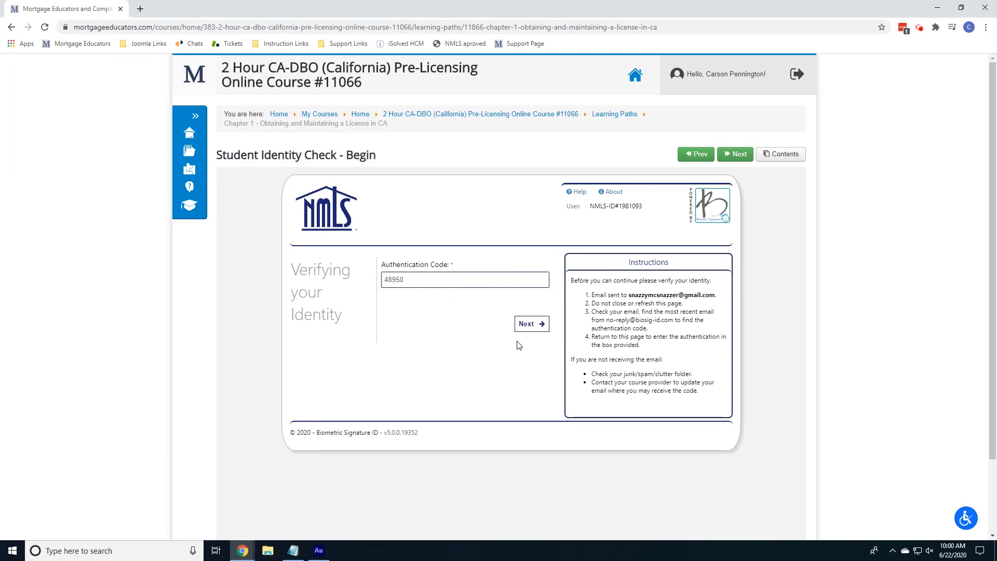
Submit the code and choose Mouse as the device for enrolling the new password
left_click(531, 323)
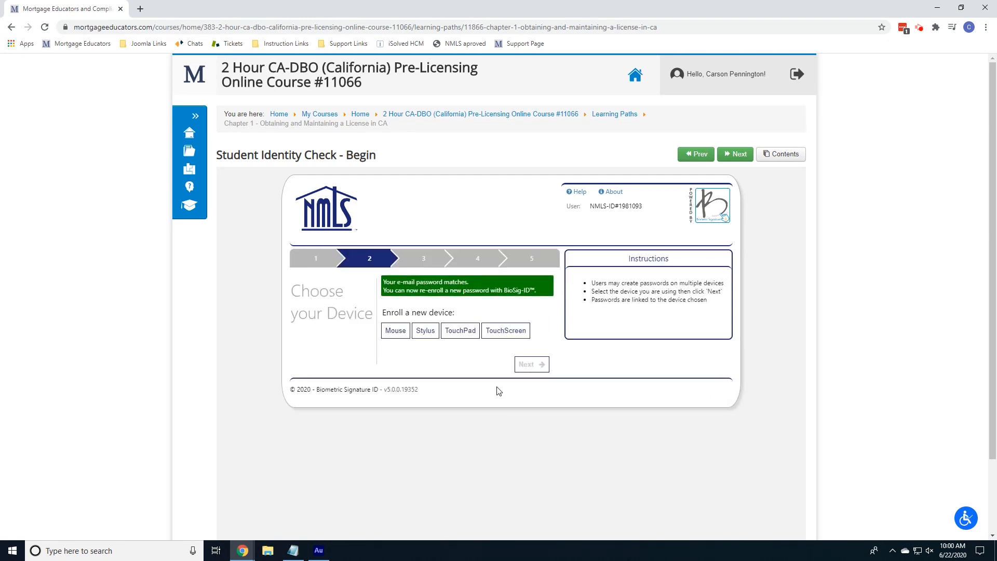
mouse_move(465, 375)
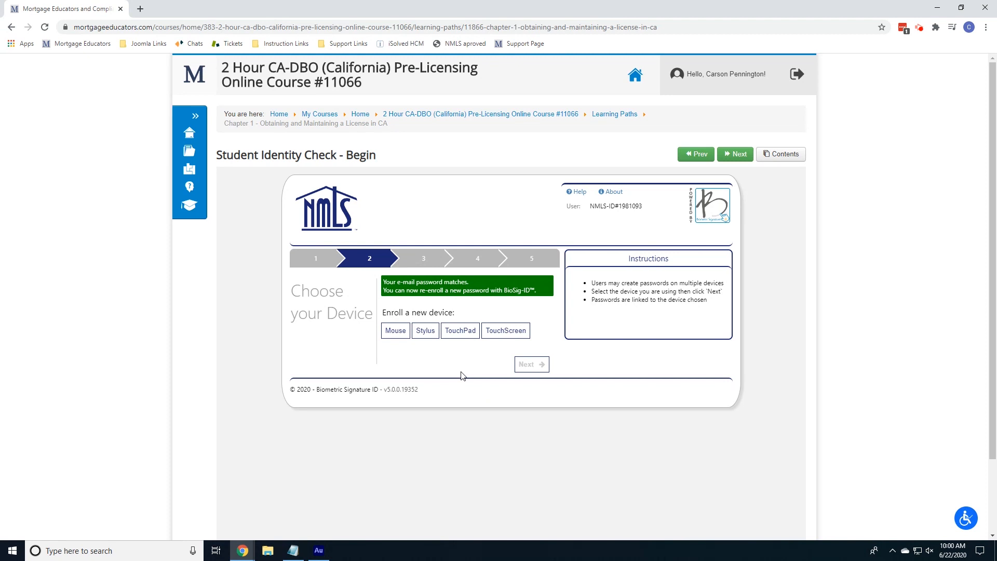
mouse_move(455, 375)
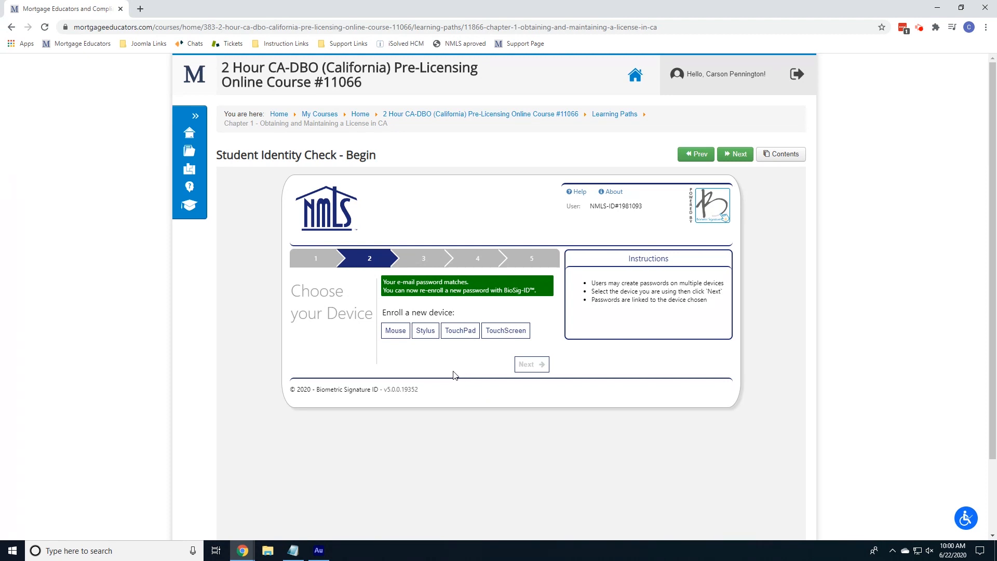
left_click(395, 331)
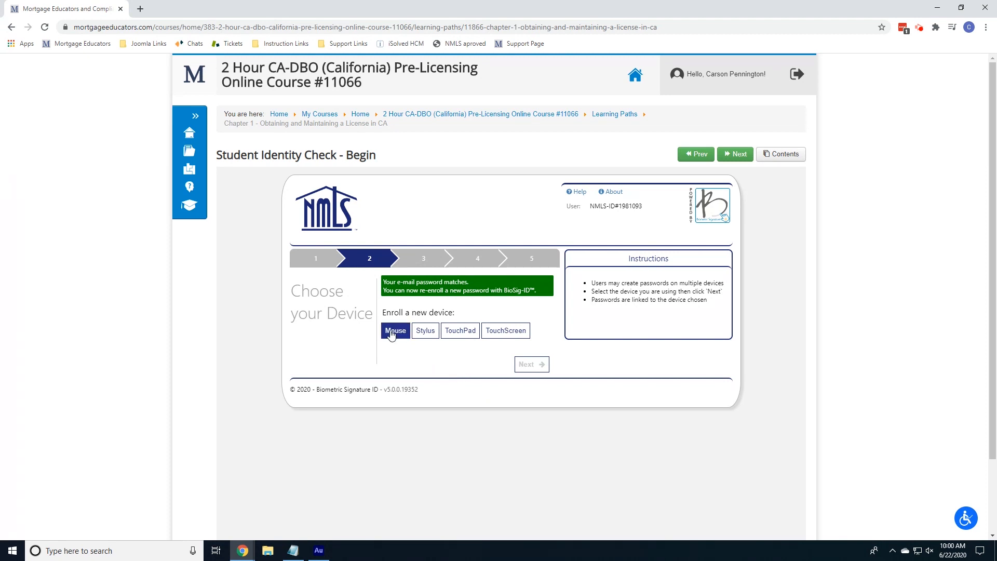
left_click(394, 330)
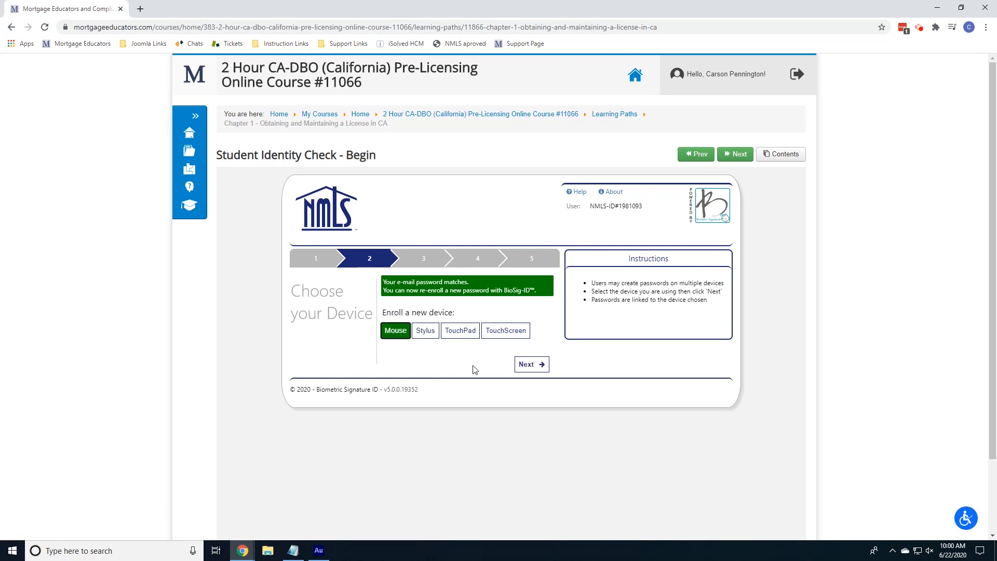
Proceed to the Draw Pad, draw the four-X passcode and submit the first drawing
left_click(530, 363)
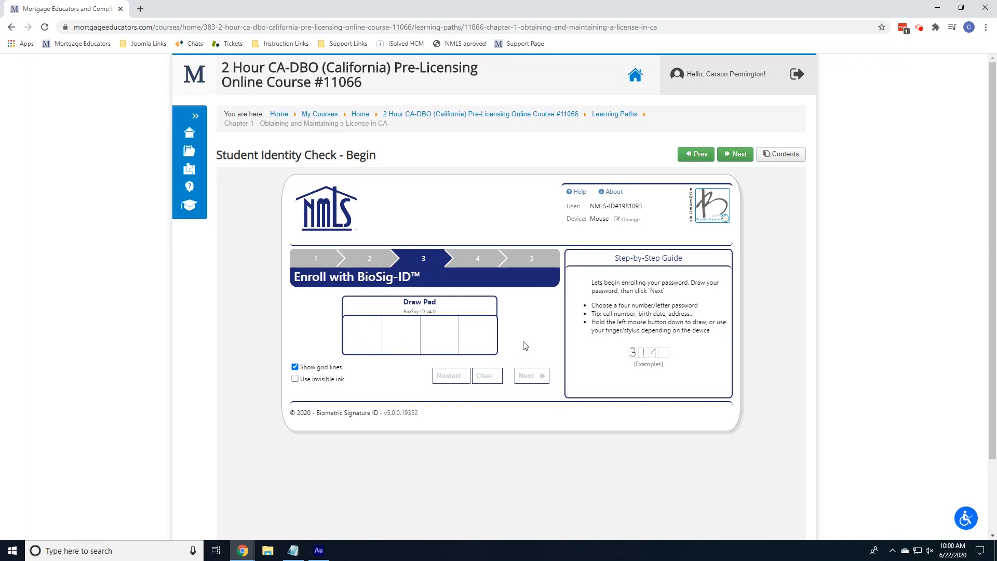
mouse_move(532, 360)
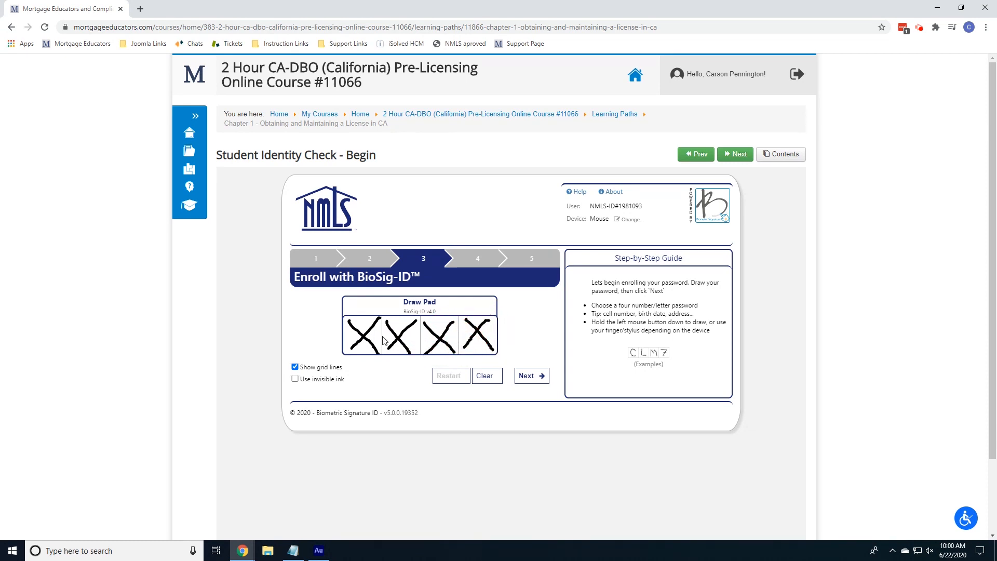
left_click(529, 375)
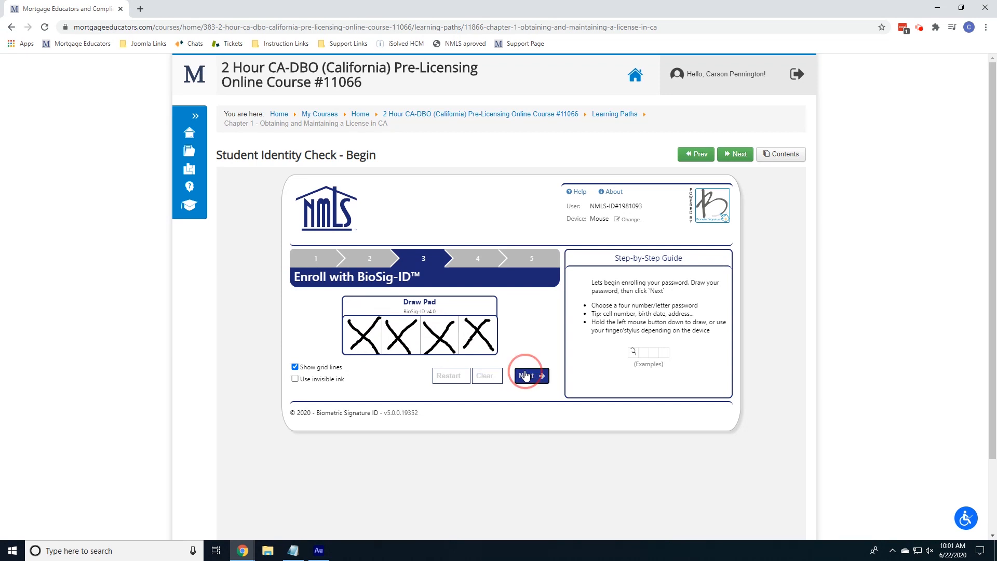
Submit the second XXXX drawing until Accepted! shows twice, then redraw XXXX for comparison
left_click(528, 375)
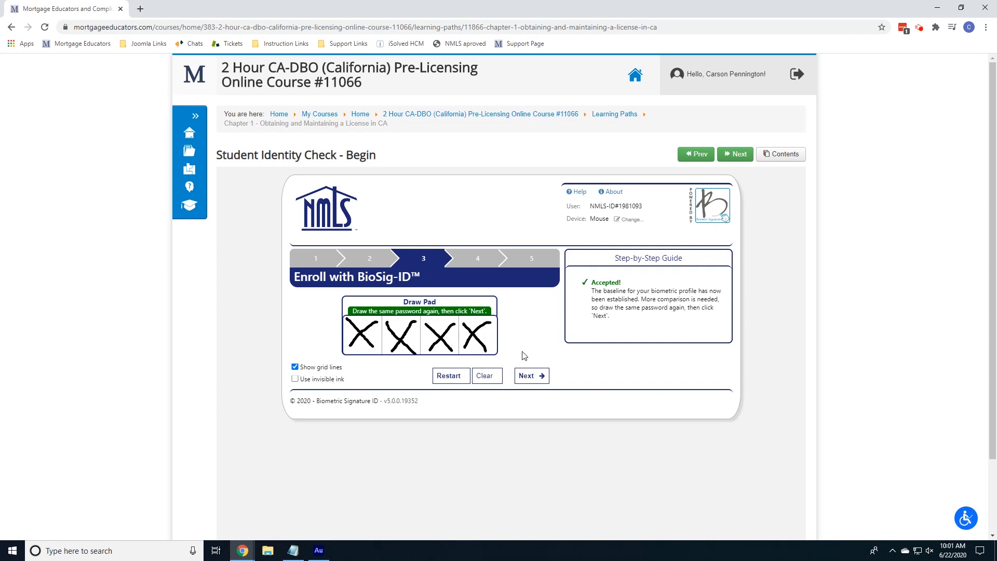
left_click(530, 375)
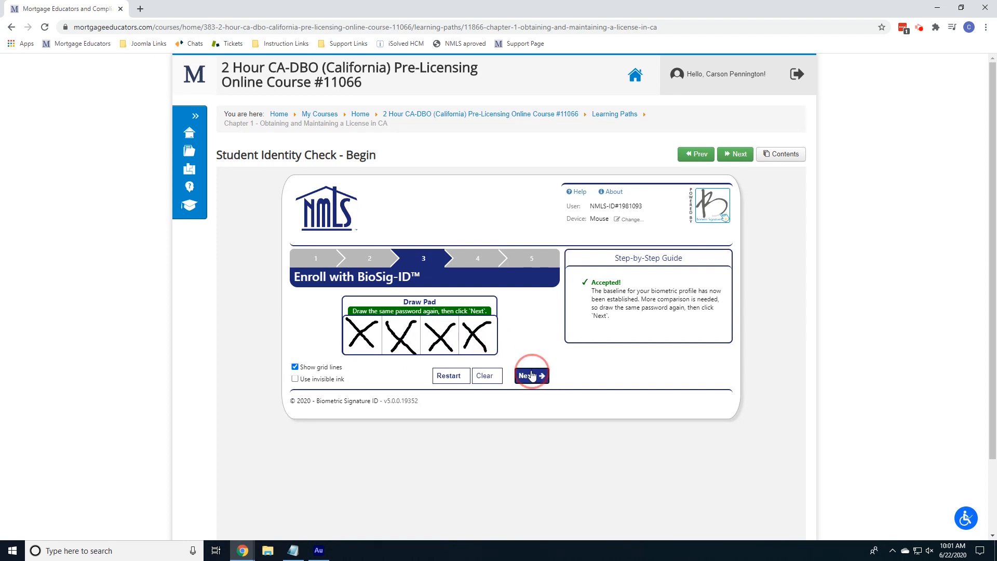
left_click(531, 375)
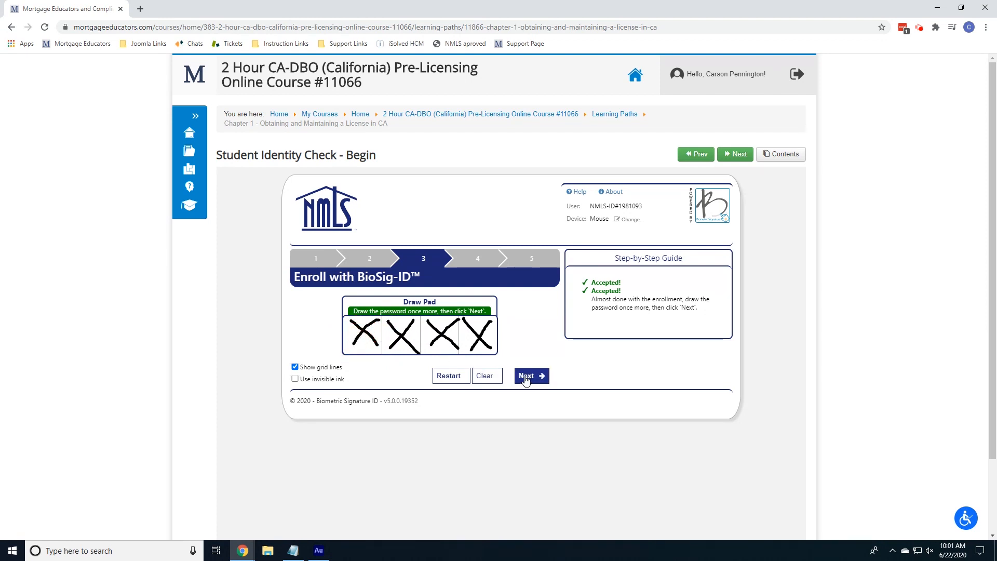
Submit the third drawing to finish enrollment, then validate identity with the drawn XXXX passcode
left_click(527, 374)
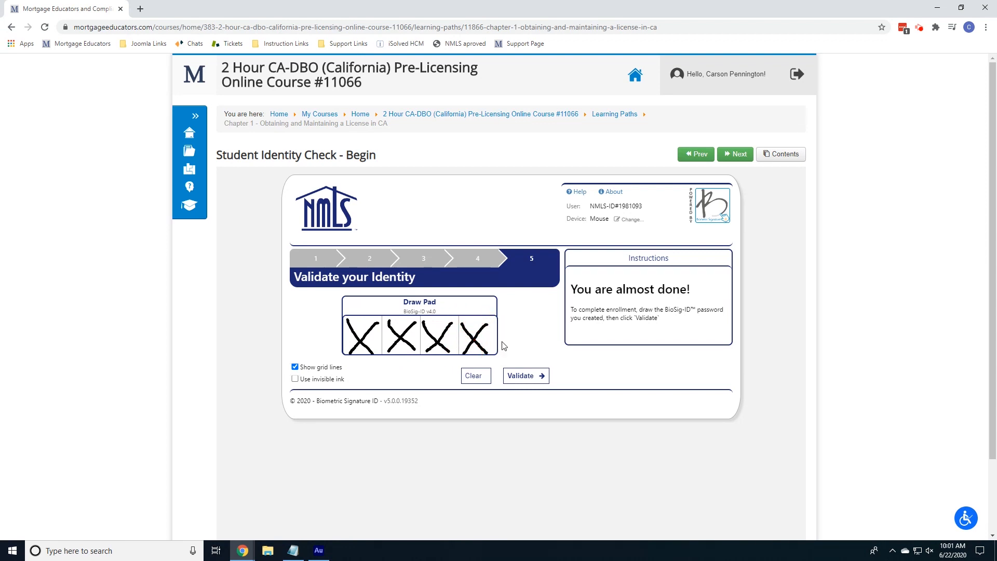
left_click(524, 375)
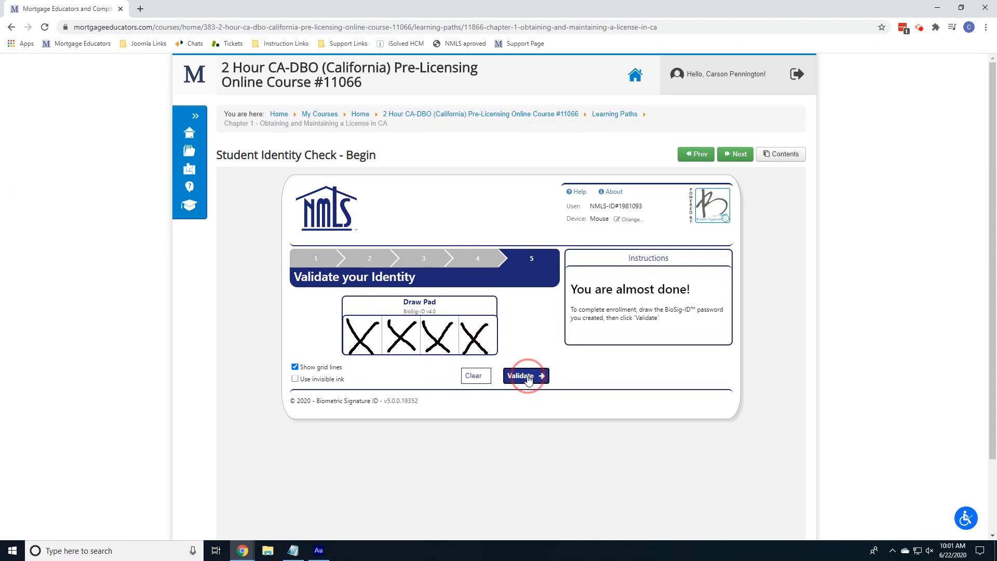
left_click(522, 376)
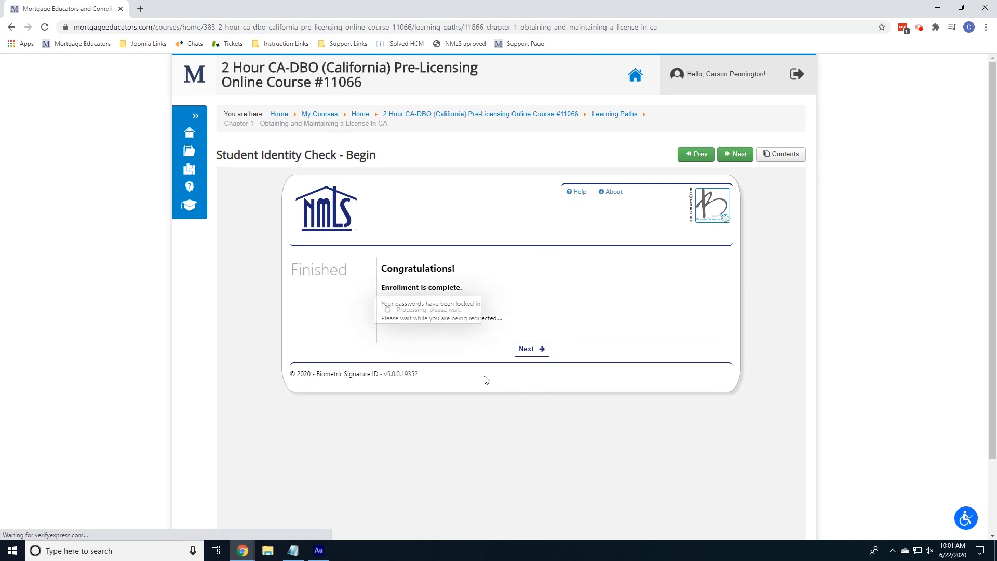
Continue past the Finished notice to the Student Identity Check page confirming validation
left_click(531, 349)
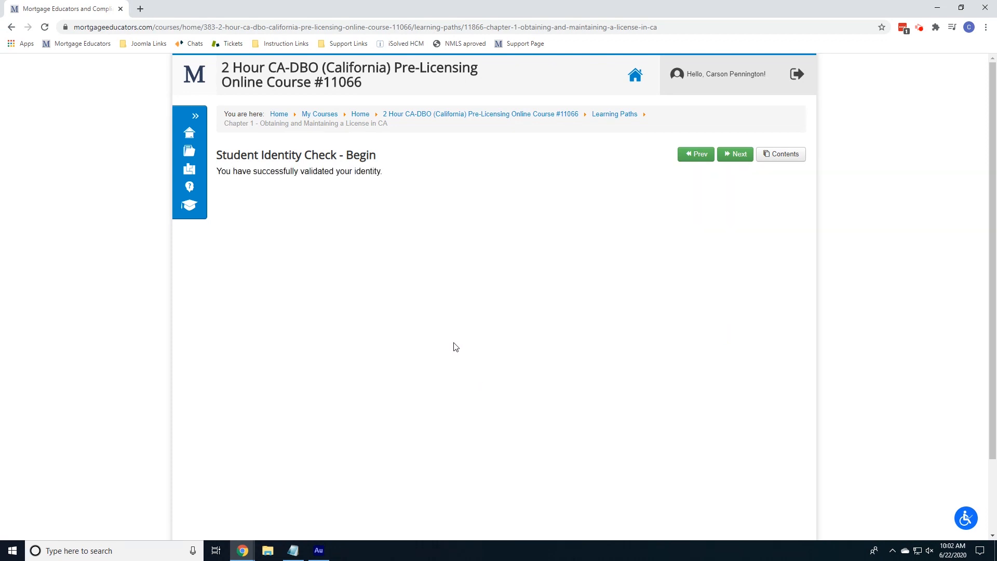
mouse_move(388, 286)
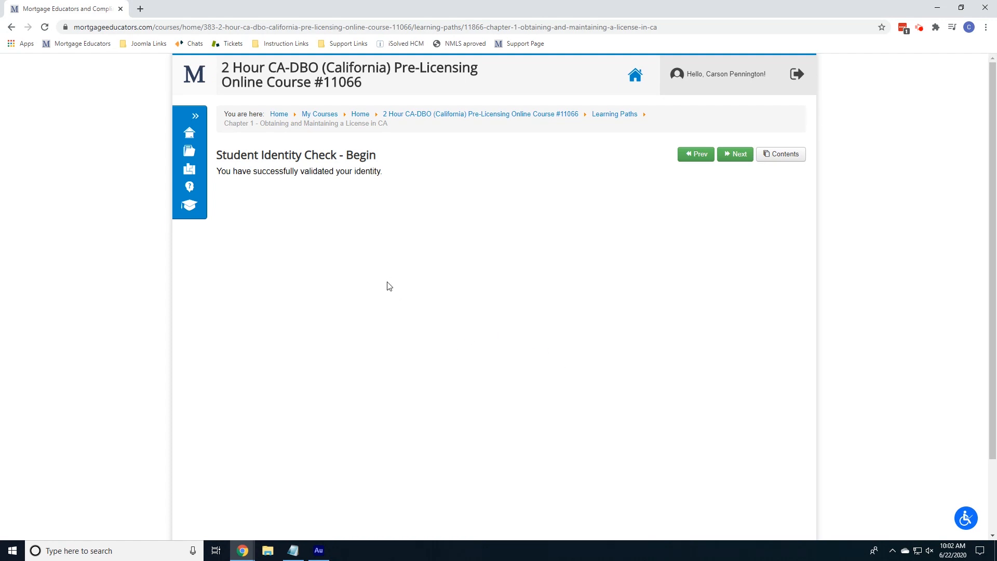